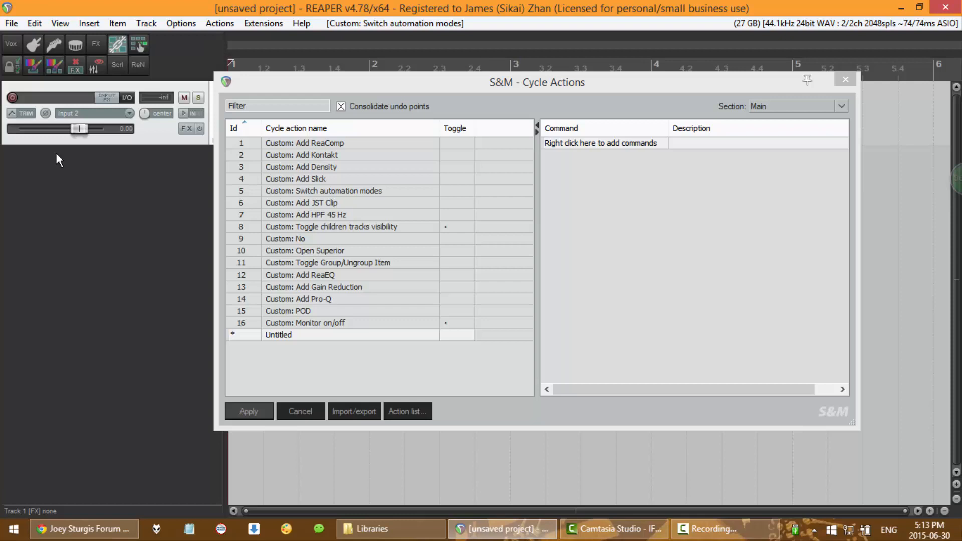
Step: Bring up the Add statement options on the empty command list without adding anything
right_click(590, 142)
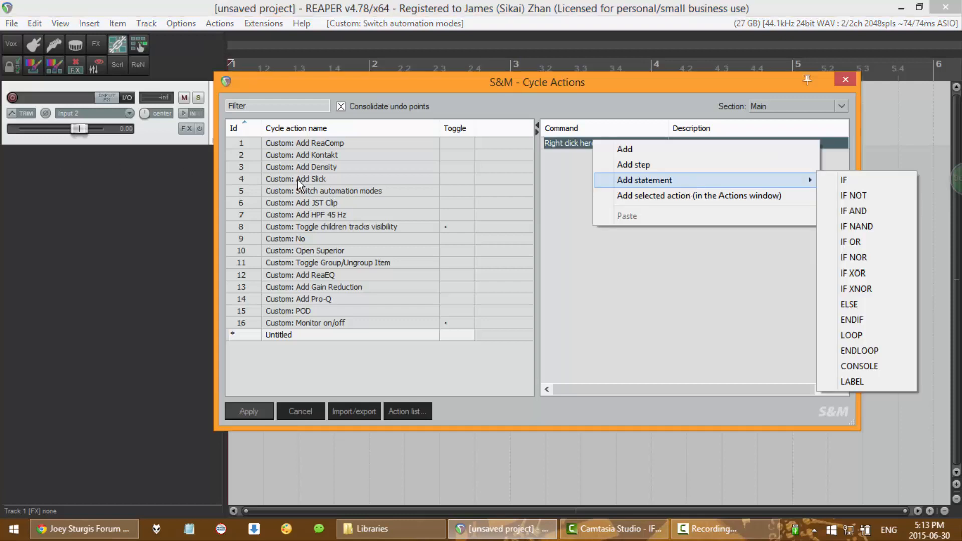
mouse_move(712, 184)
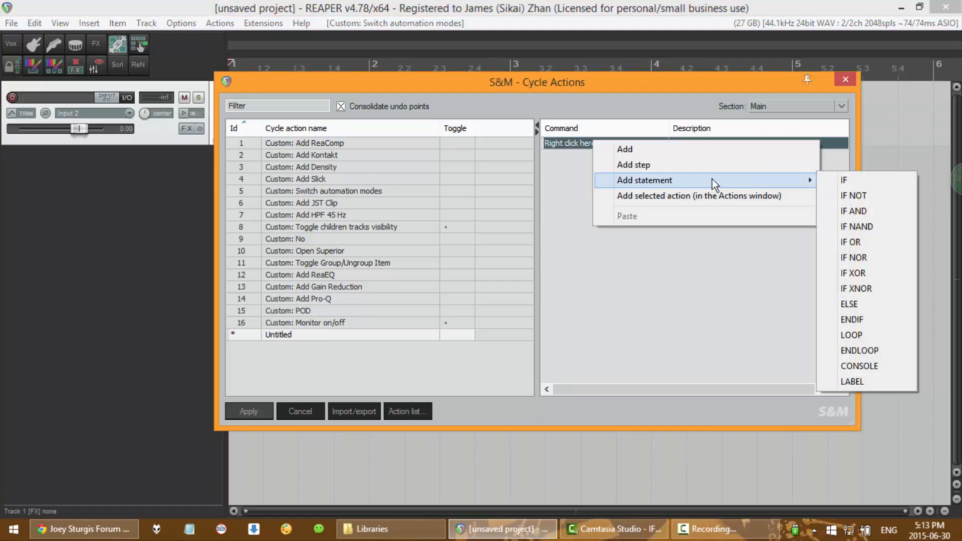
mouse_move(876, 200)
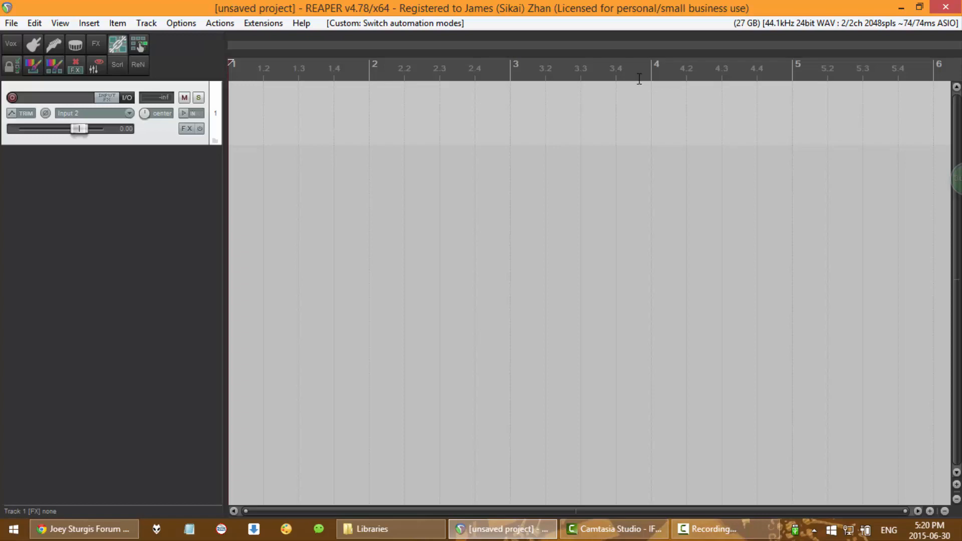
mouse_move(631, 105)
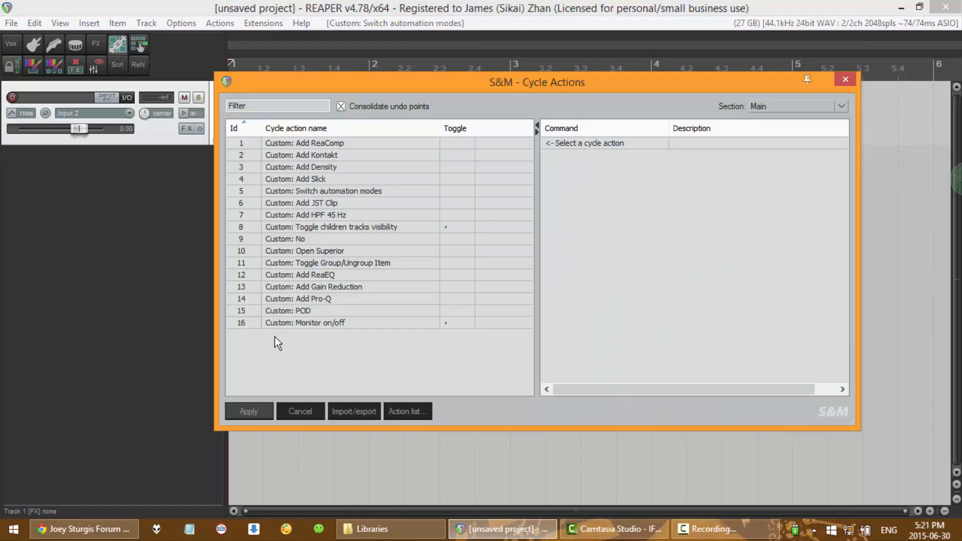
Step: Add a new cycle action and name it 'Custom: smart record'
left_click(344, 359)
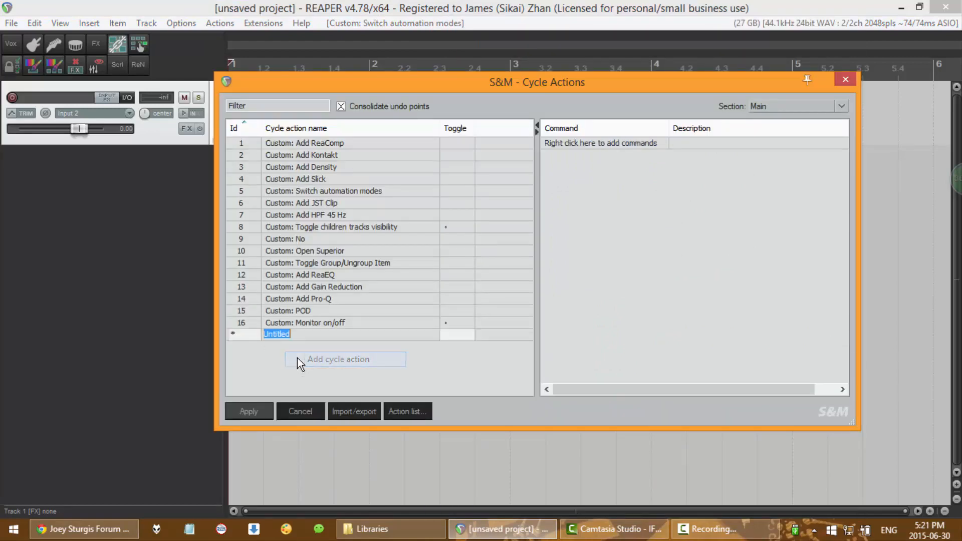
type("Custom: auto")
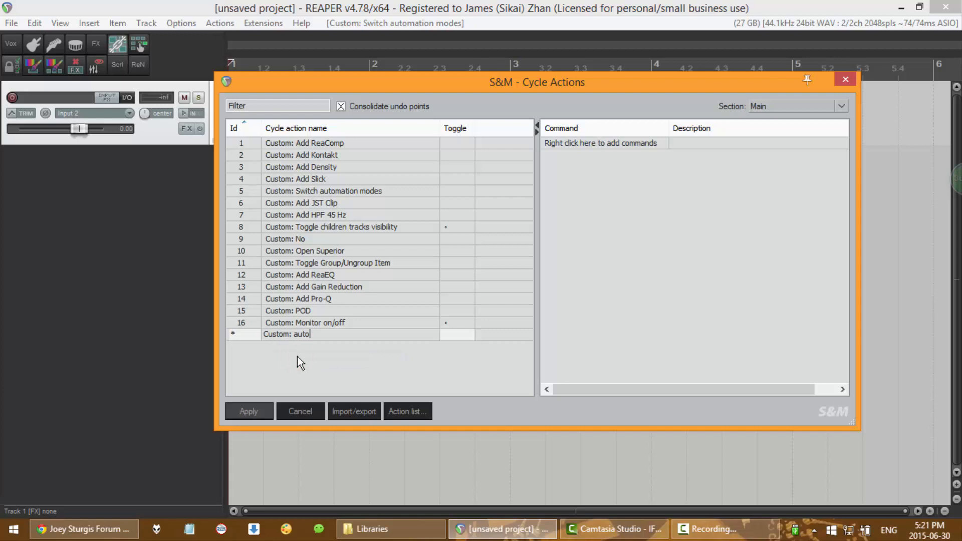
type("smart record")
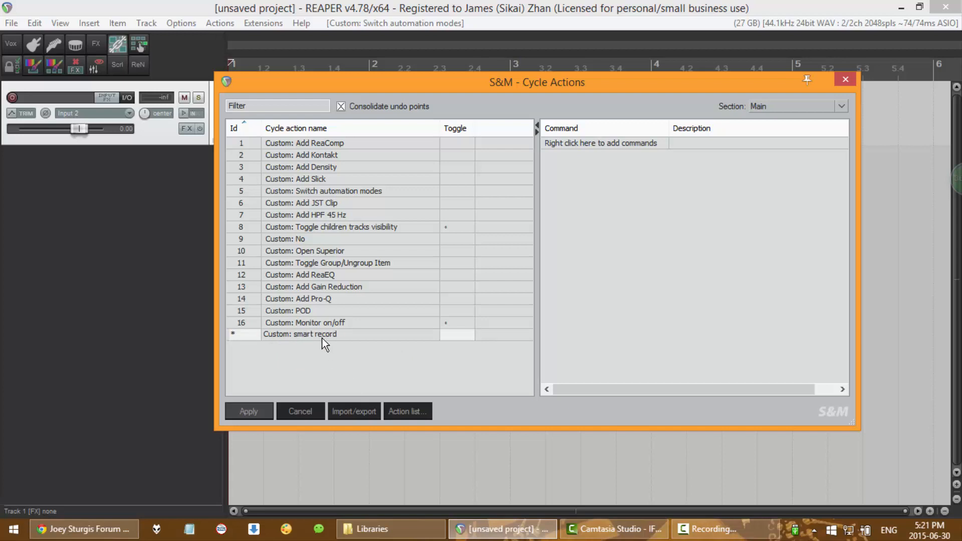
left_click(321, 334)
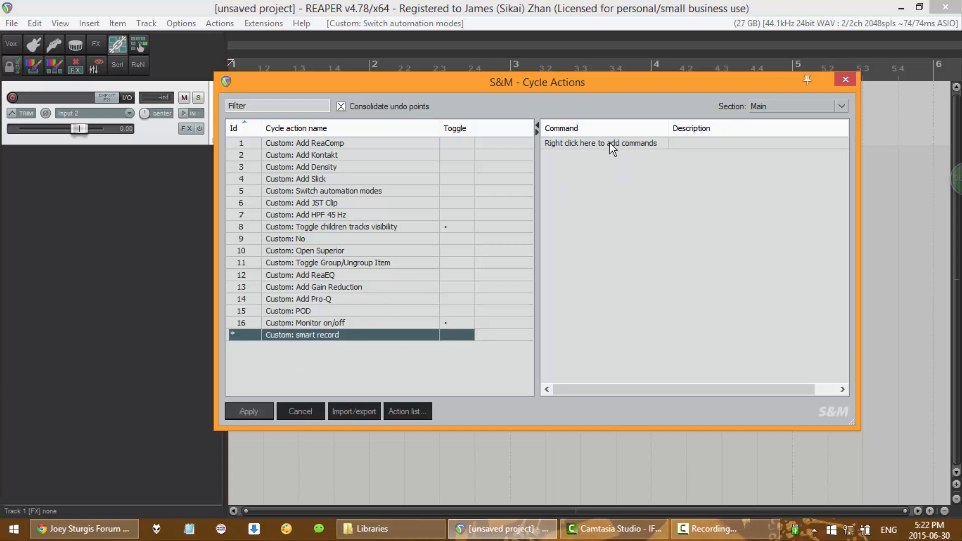
Step: Add an IF statement with its ENDIF to smart record and move the editor left
right_click(614, 144)
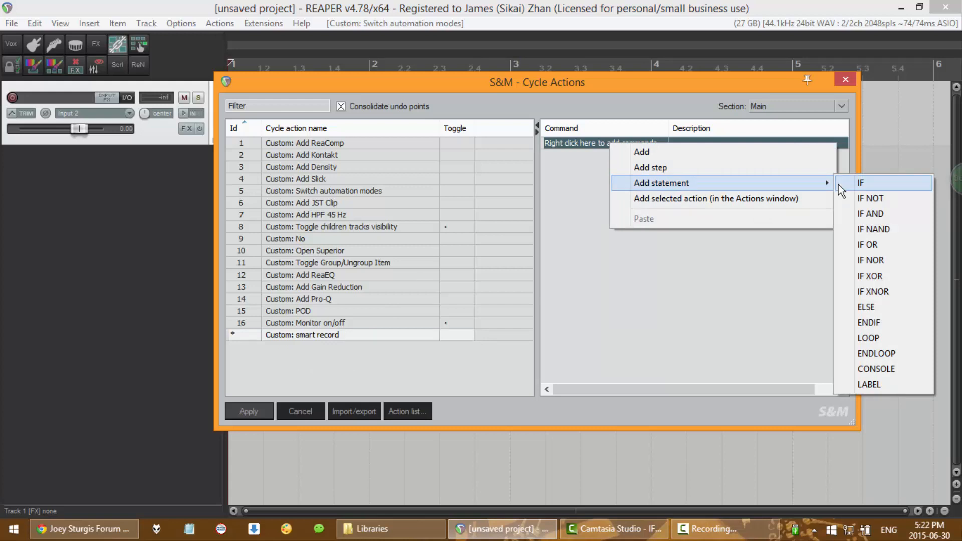
left_click(861, 183)
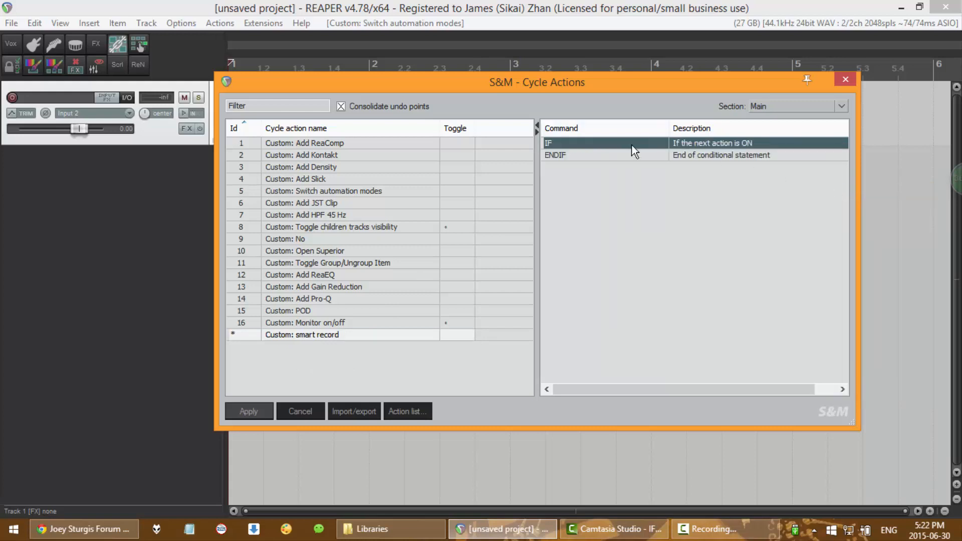
mouse_move(587, 147)
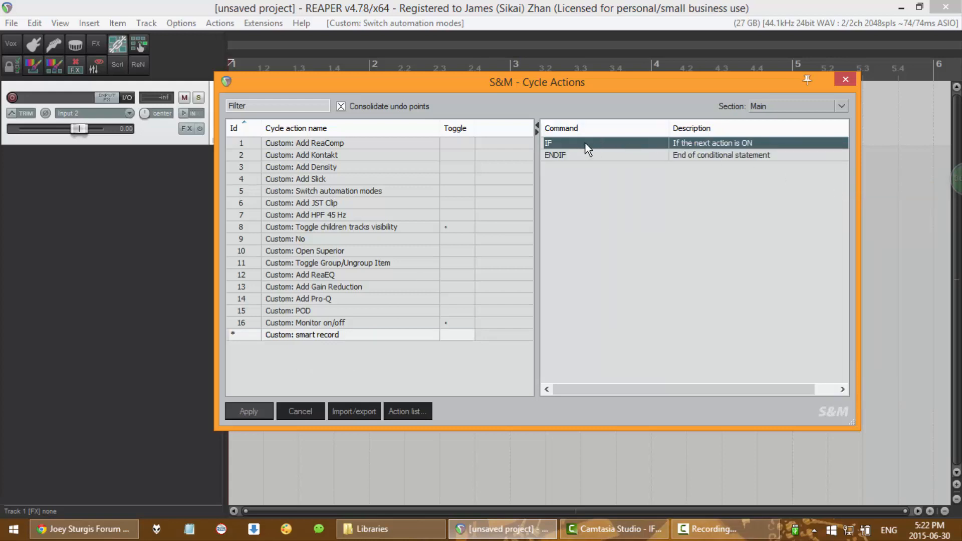
left_click_drag(537, 81, 343, 95)
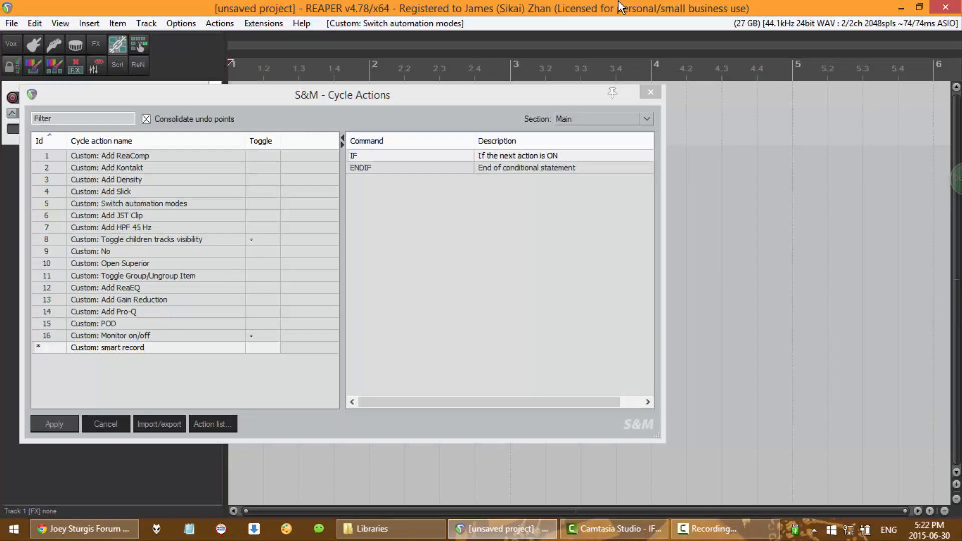
Step: Filter the Actions list for 'auto punch' and place the time-selection auto-punch record mode after IF
left_click(213, 424)
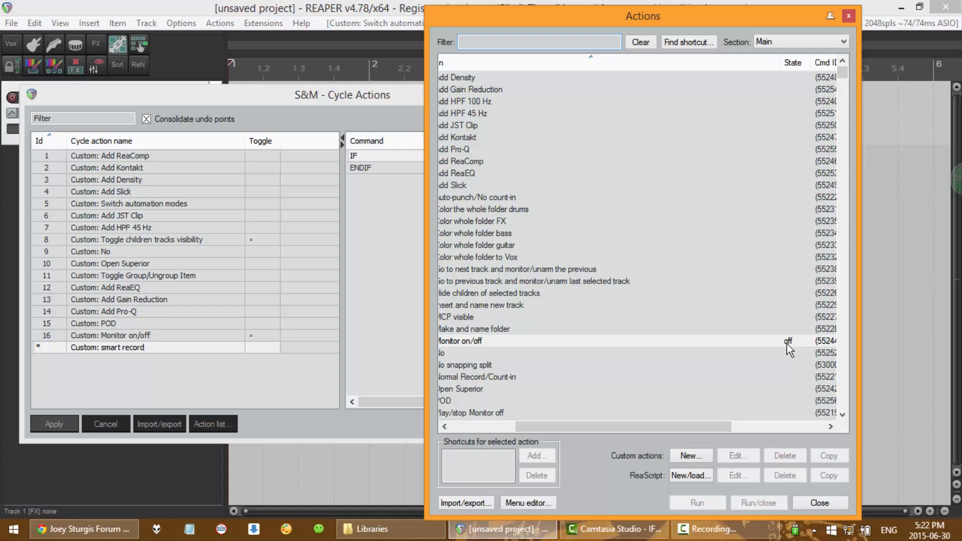
left_click(473, 341)
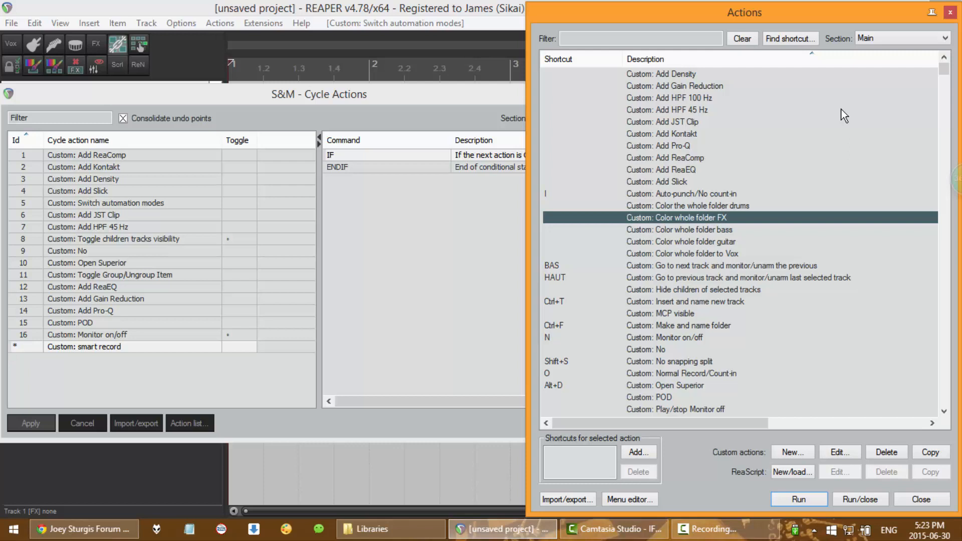
type("auto punch")
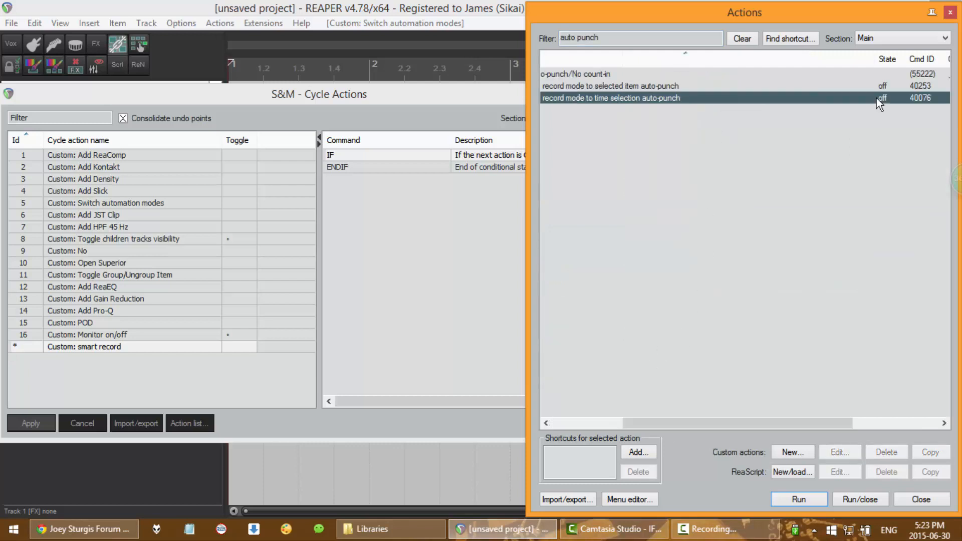
right_click(876, 98)
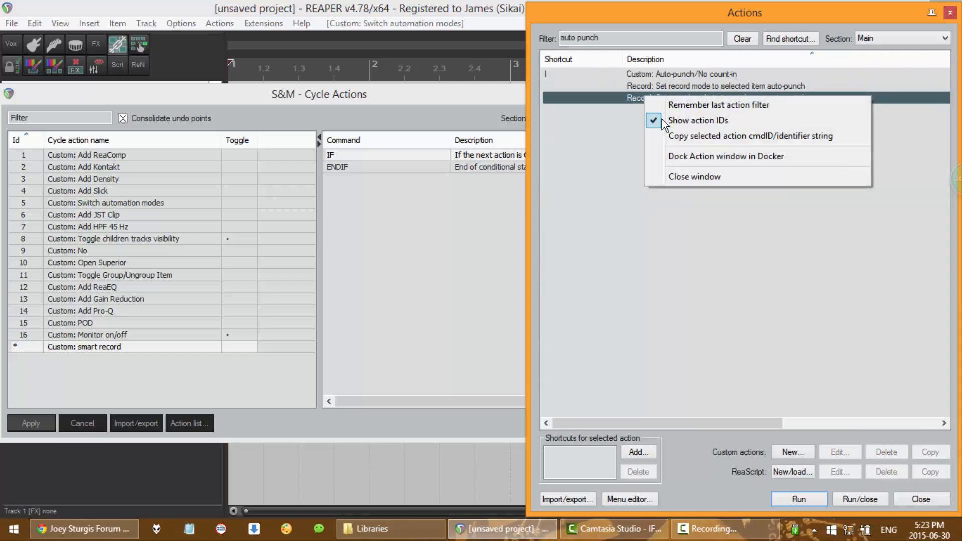
right_click(357, 167)
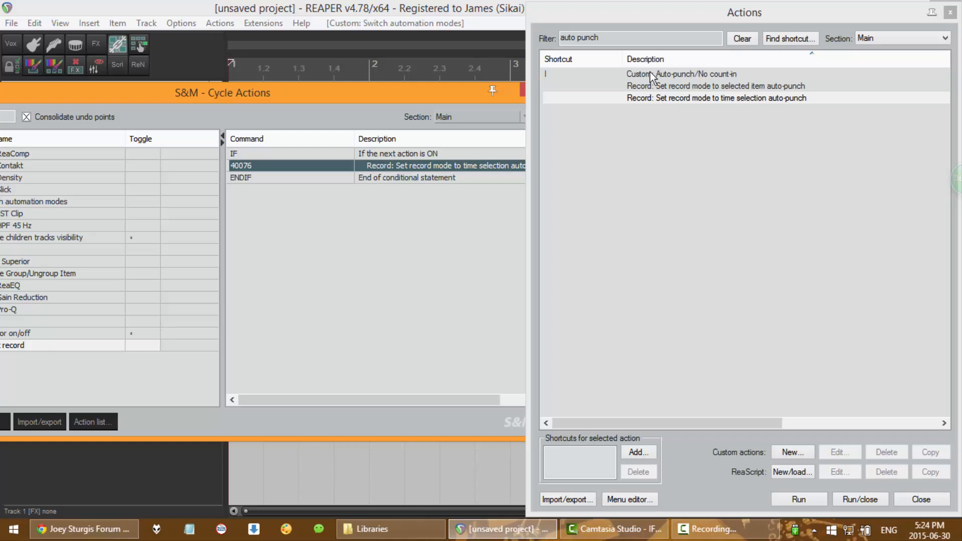
Step: Add Options: Disable metronome and Transport: Record inside the IF block before ENDIF
type("disable me")
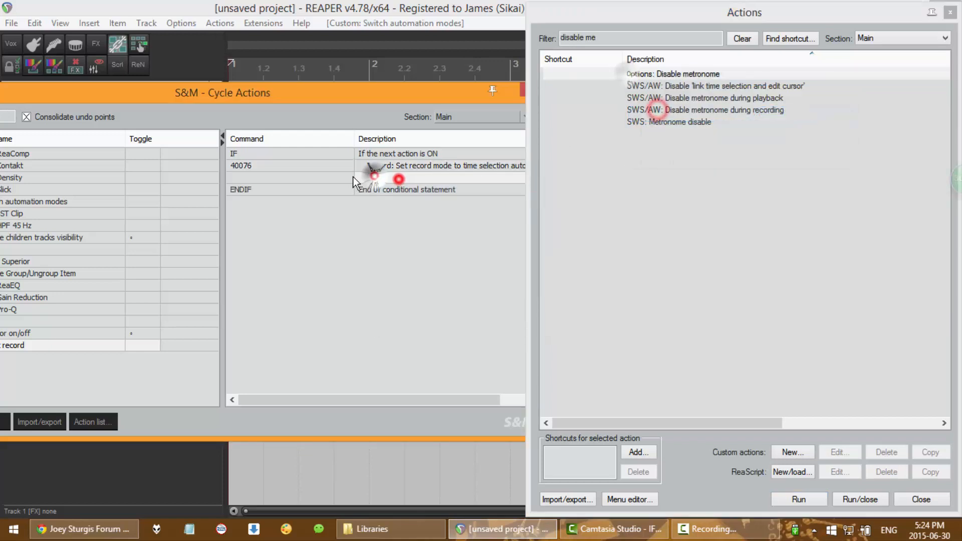
double_click(673, 74)
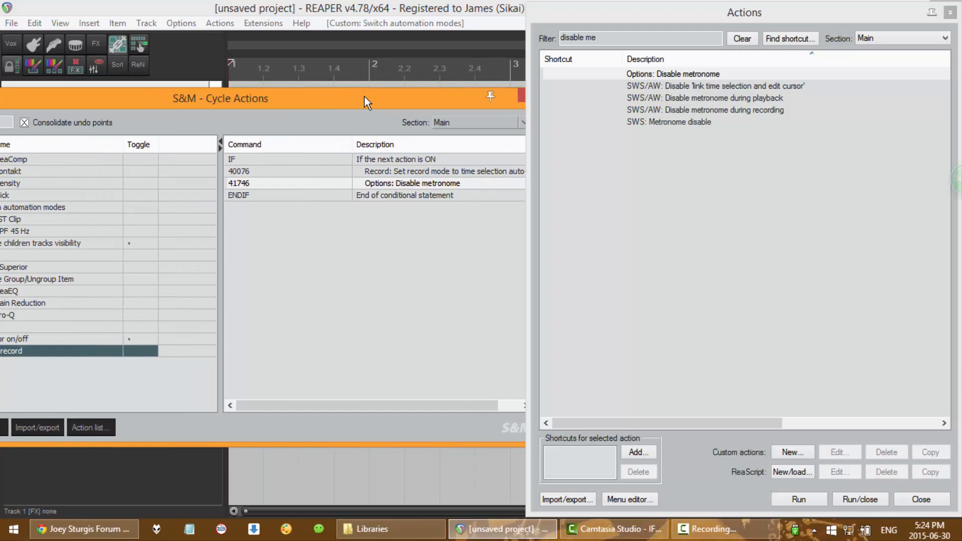
mouse_move(433, 160)
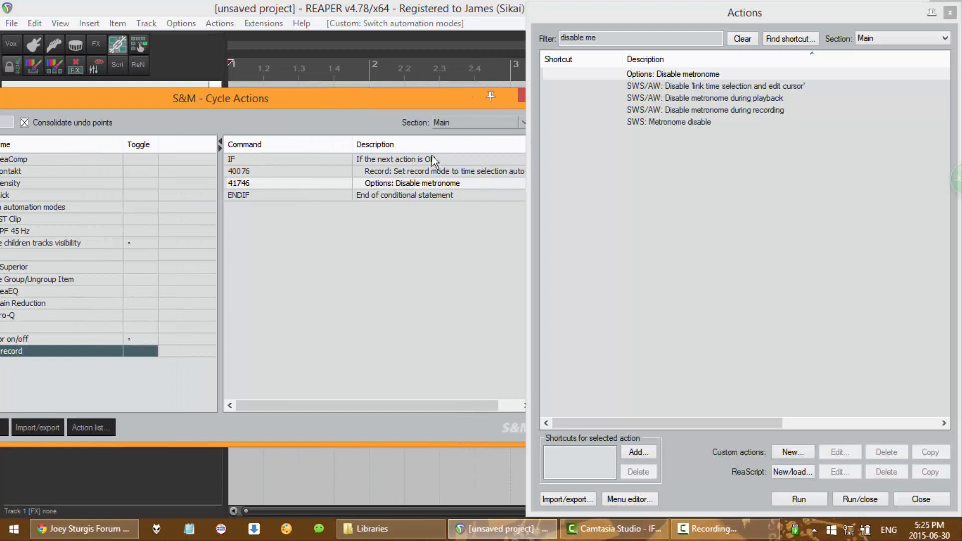
type("transport record")
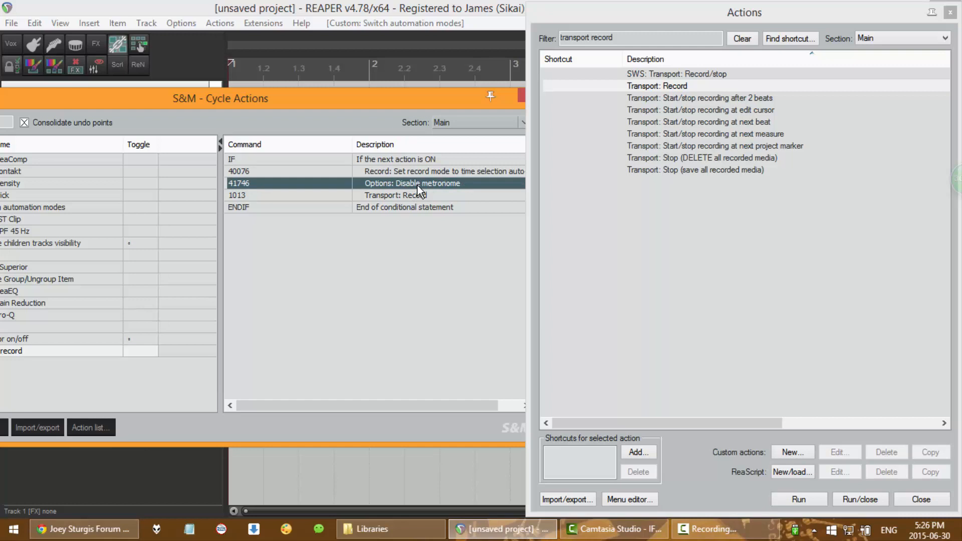
left_click(411, 194)
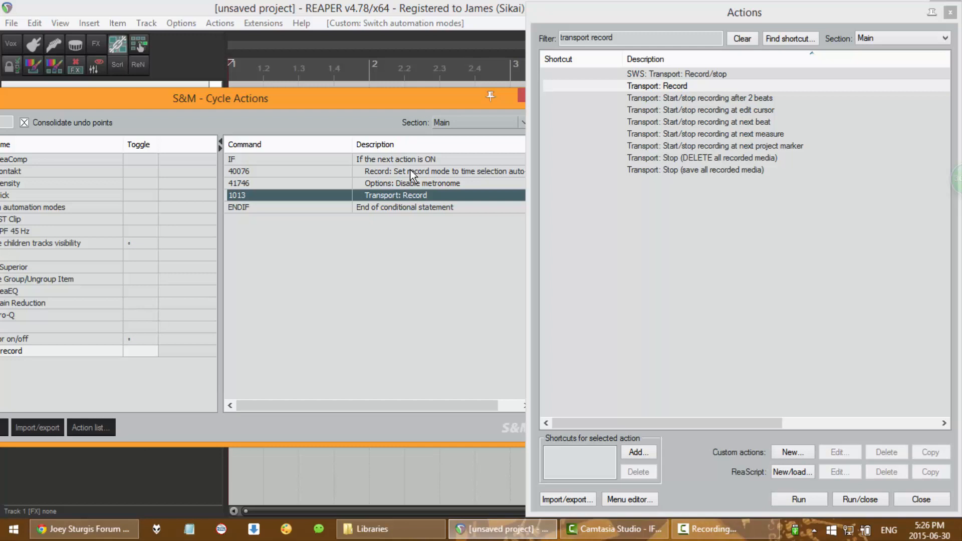
left_click(309, 170)
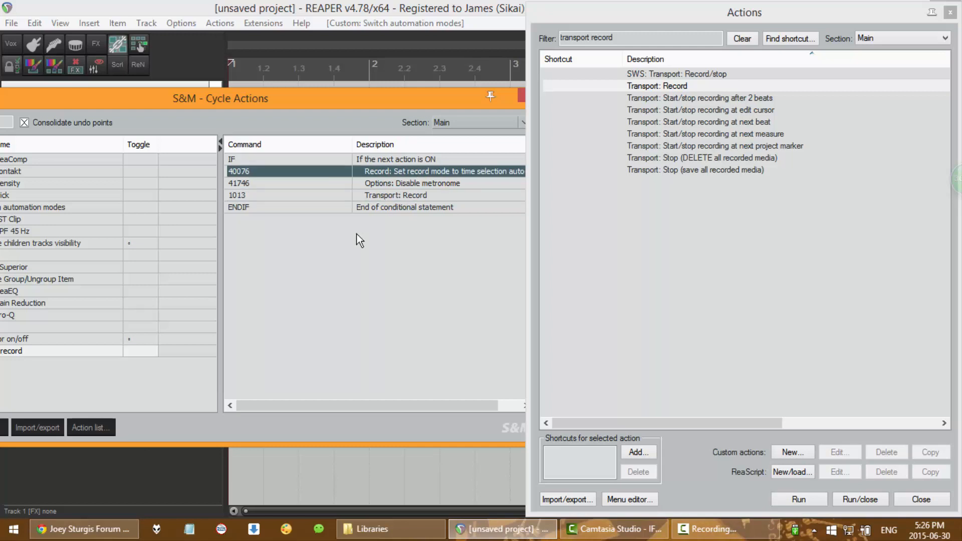
Step: Add an IF NOT block with actions 40076 and 41745 and copy the Transport: Record step into it
right_click(359, 241)
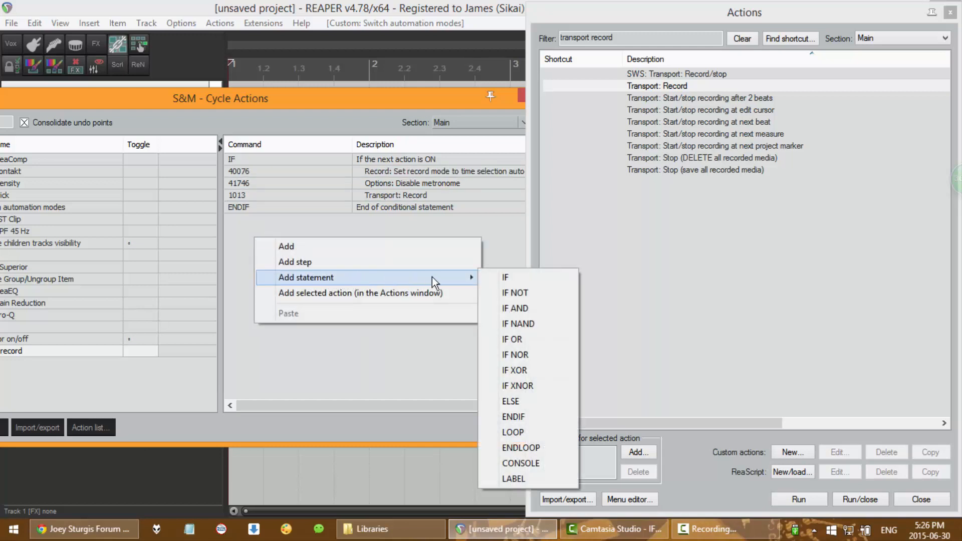
left_click(515, 293)
type("enable metro")
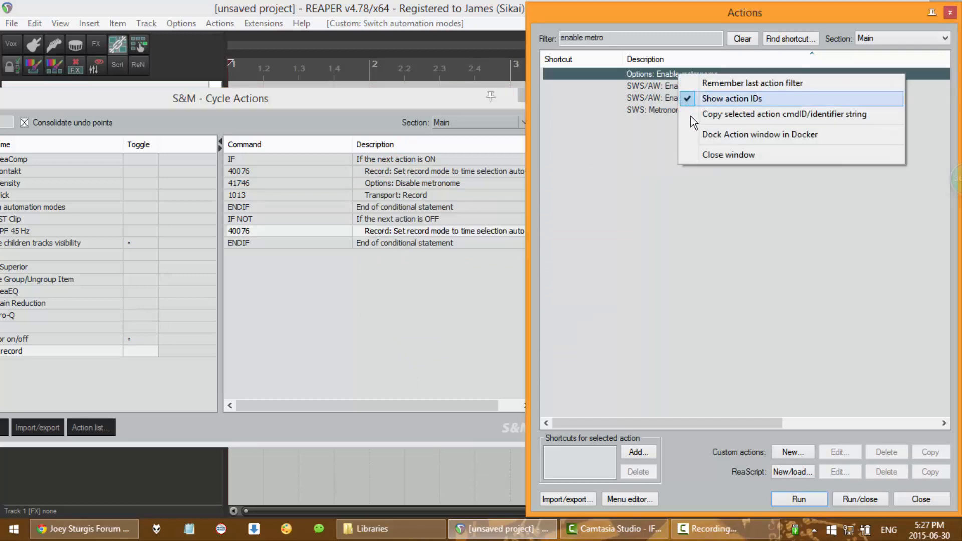
right_click(389, 195)
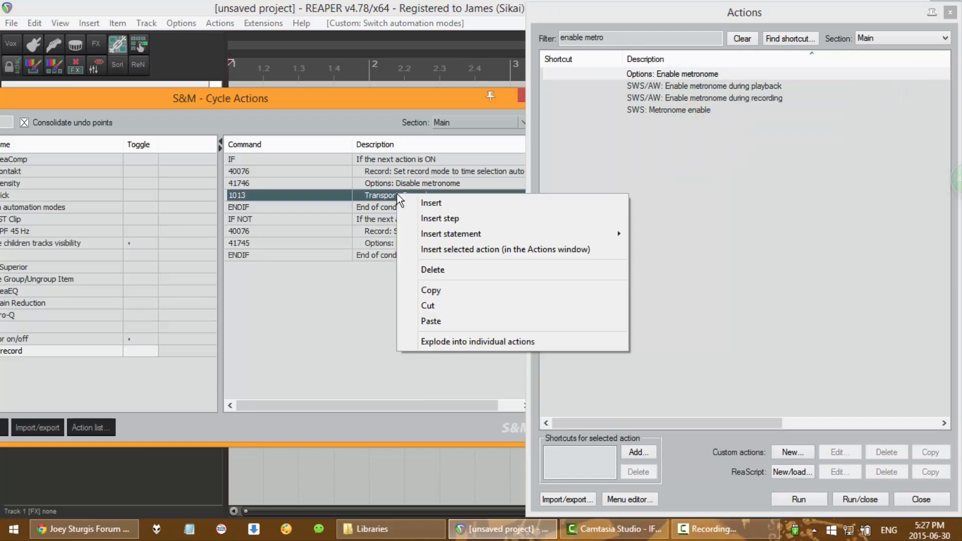
mouse_move(492, 320)
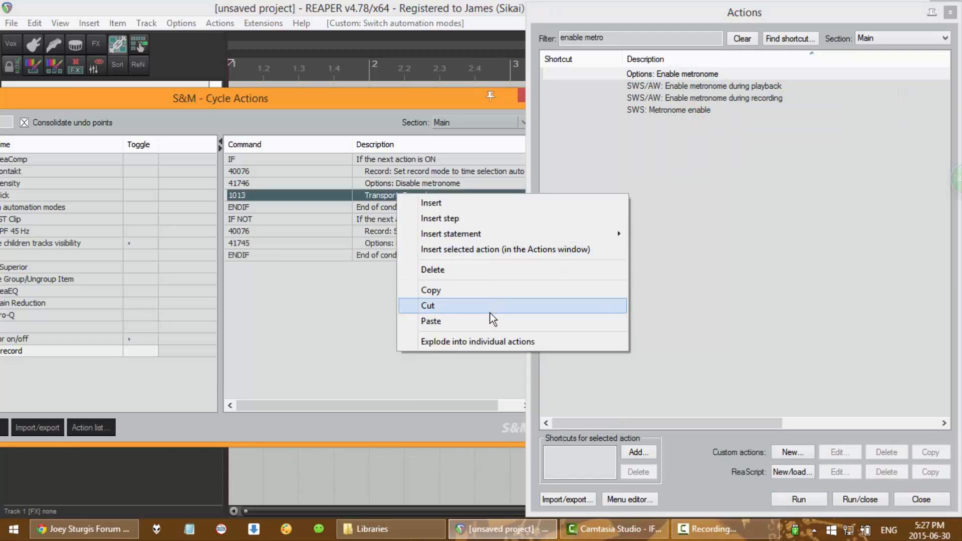
left_click(432, 320)
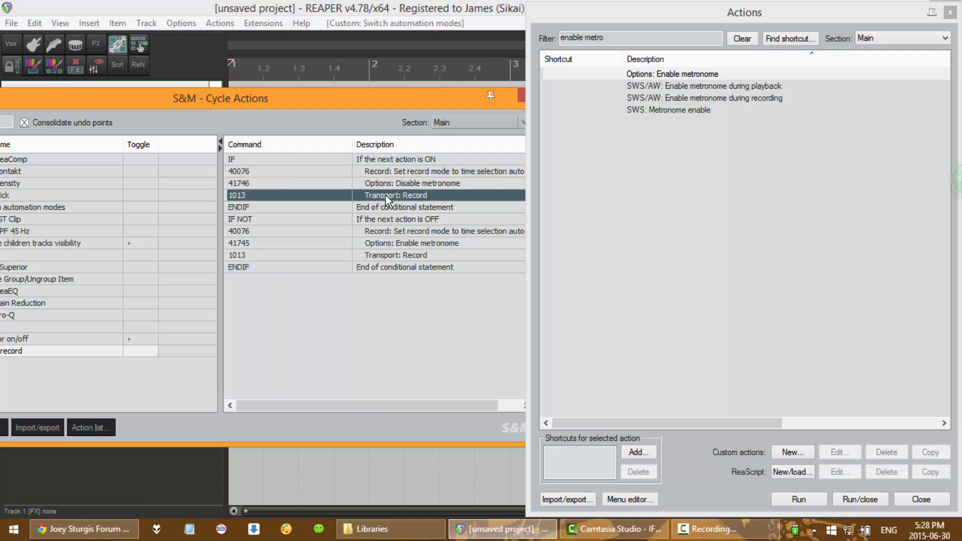
Step: Review the second block's record-mode, Enable metronome and Transport: Record steps
left_click(388, 231)
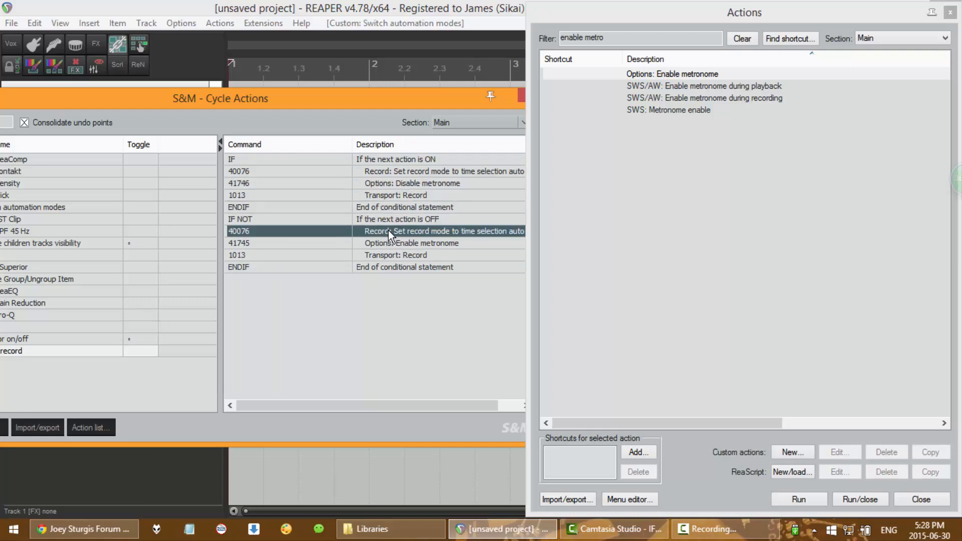
left_click(390, 243)
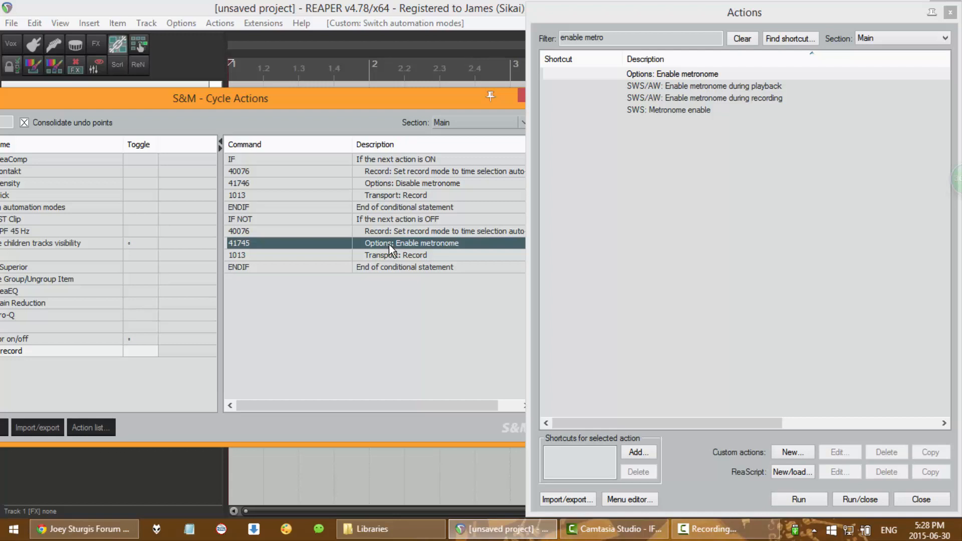
left_click(392, 256)
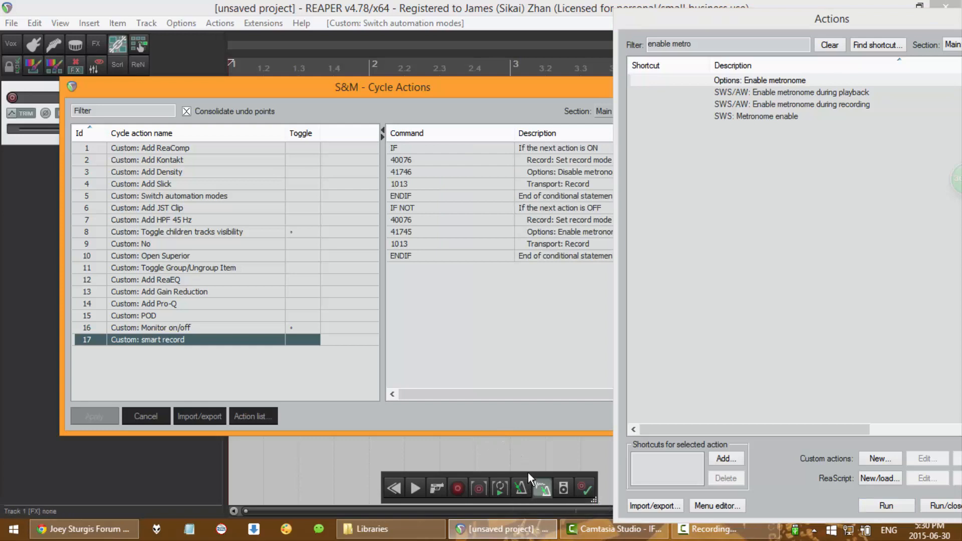
mouse_move(480, 489)
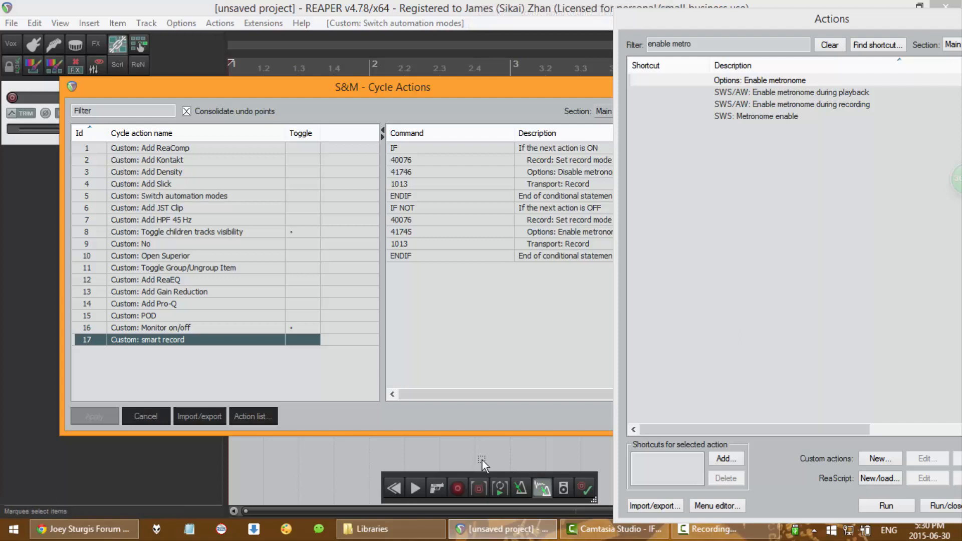
Step: Run Custom: smart record from the toolbar as a test and remove the recorded items
left_click(522, 489)
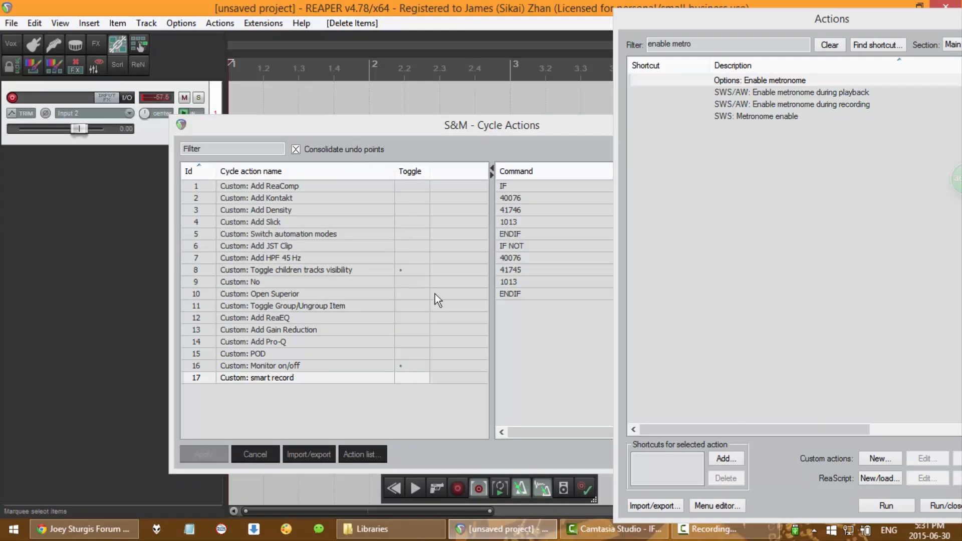
mouse_move(478, 496)
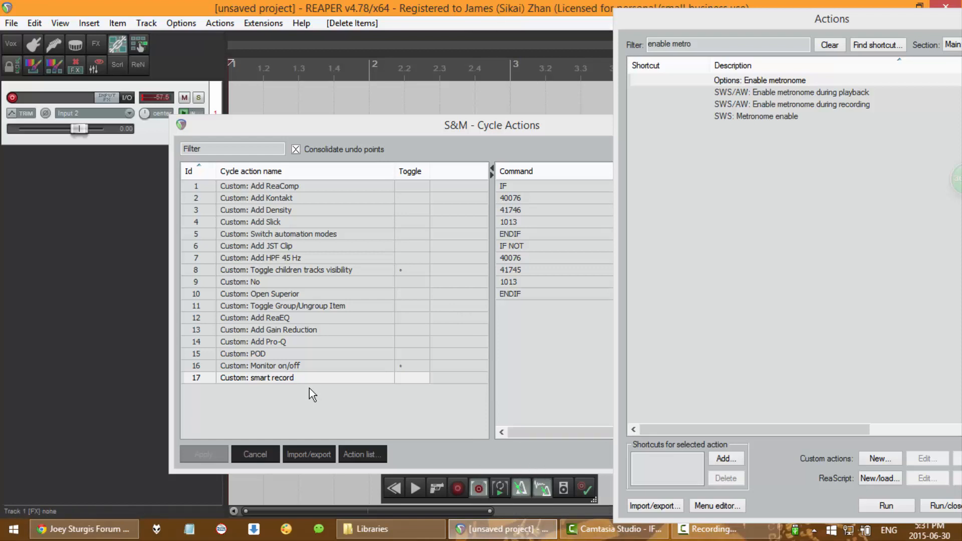
left_click(271, 378)
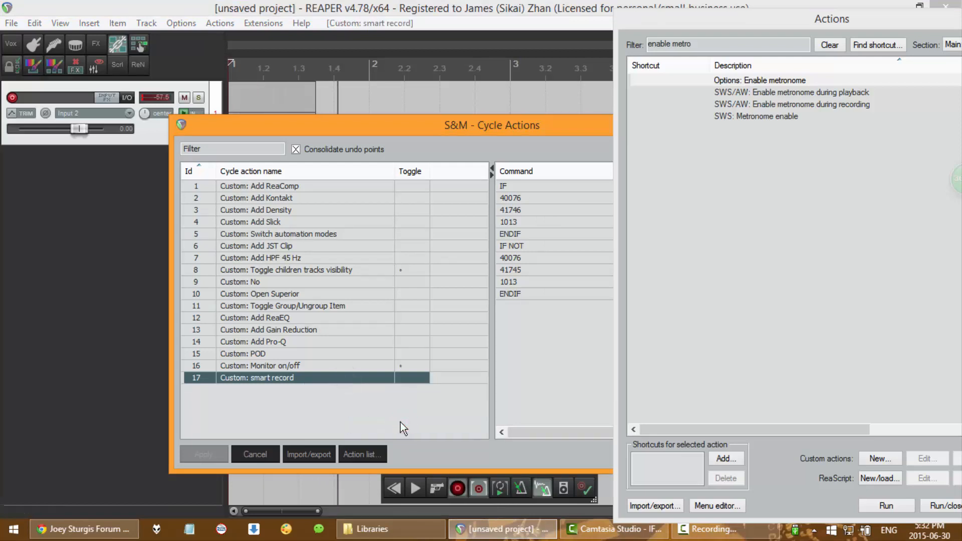
left_click(522, 488)
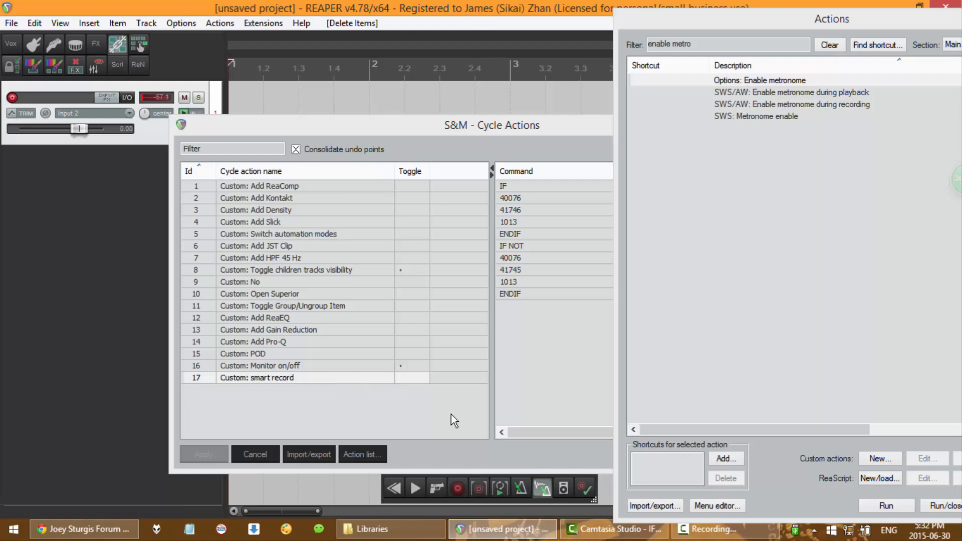
mouse_move(588, 485)
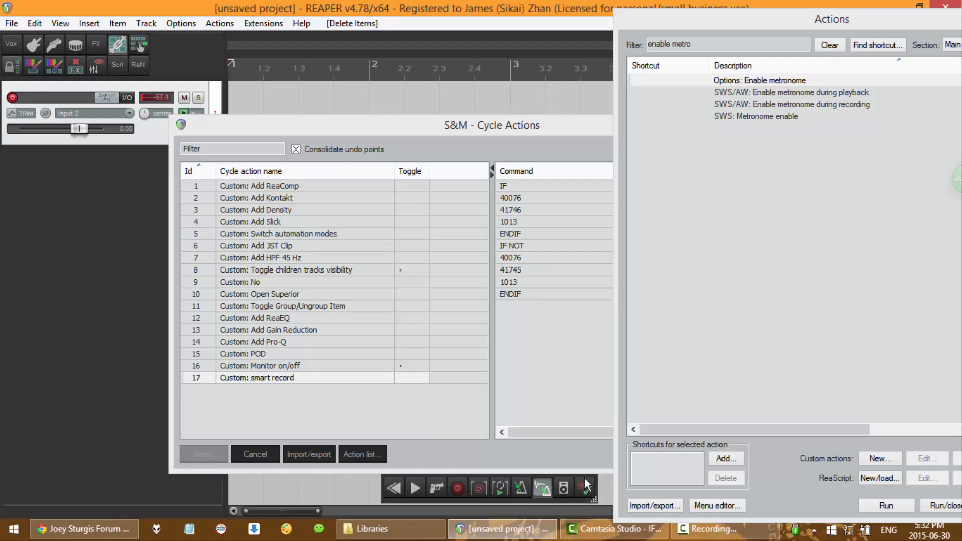
left_click(257, 376)
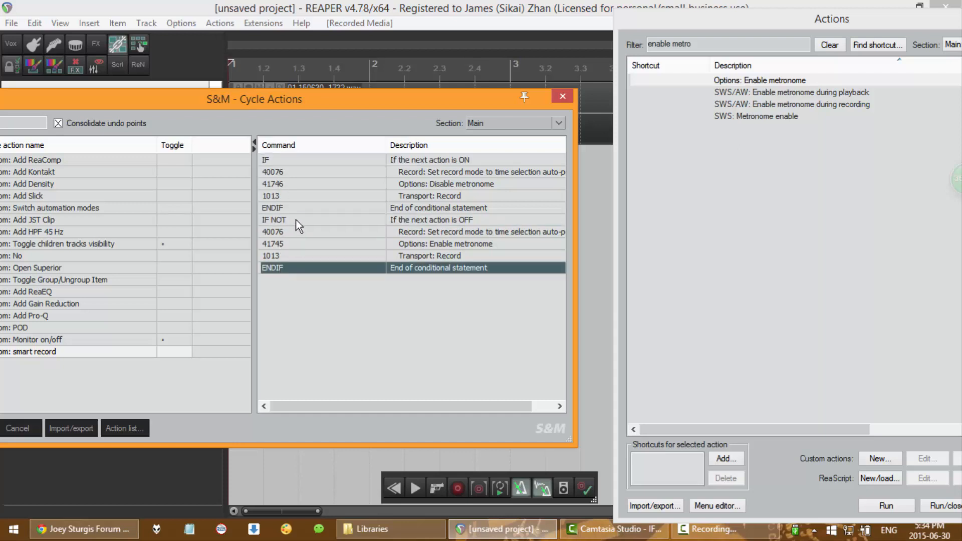
Step: Delete the first ENDIF and IF NOT, replacing the duplicate 40076 step with an ELSE statement
left_click(295, 220)
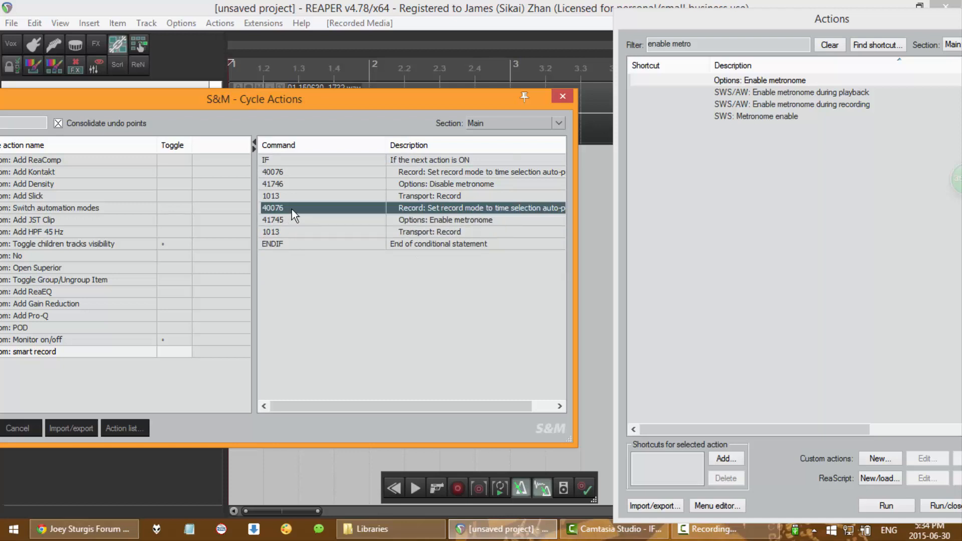
mouse_move(427, 213)
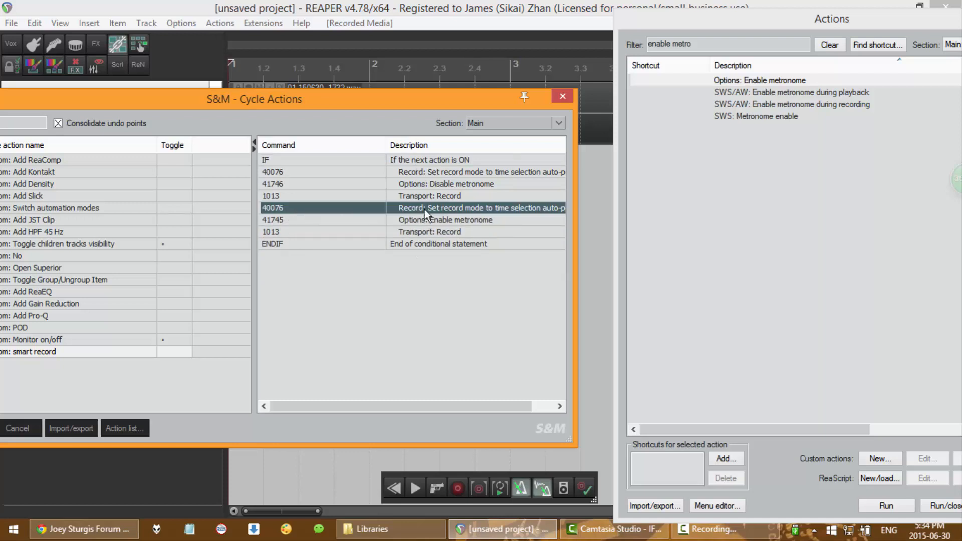
right_click(445, 208)
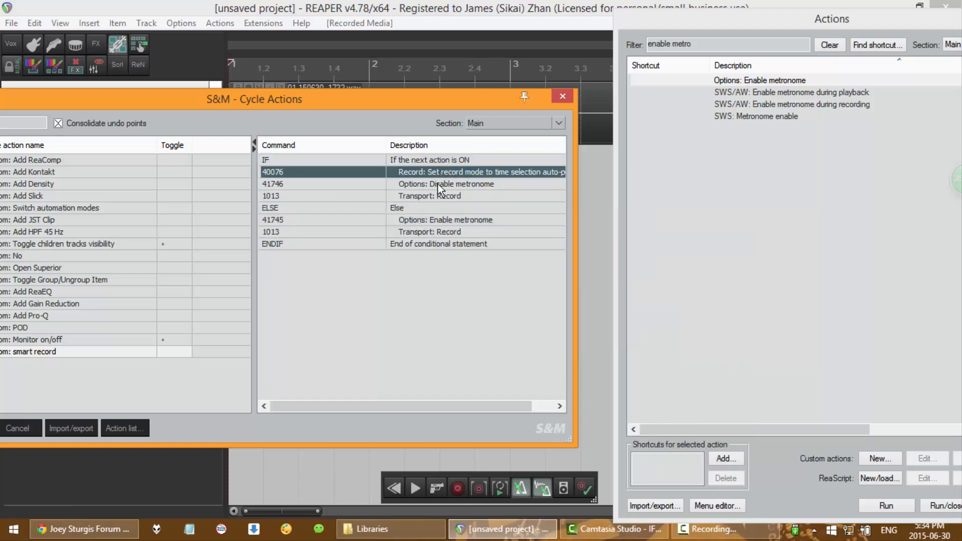
left_click(396, 207)
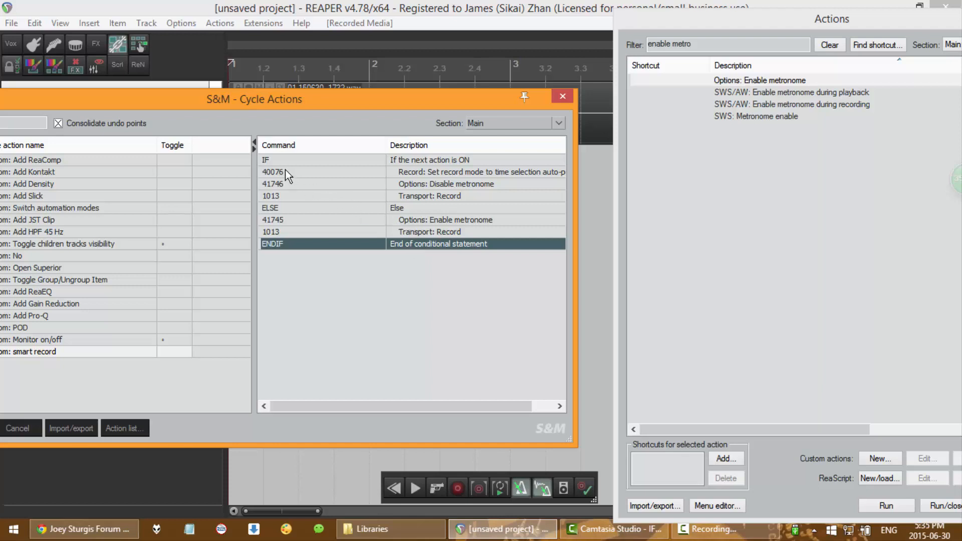
left_click(342, 207)
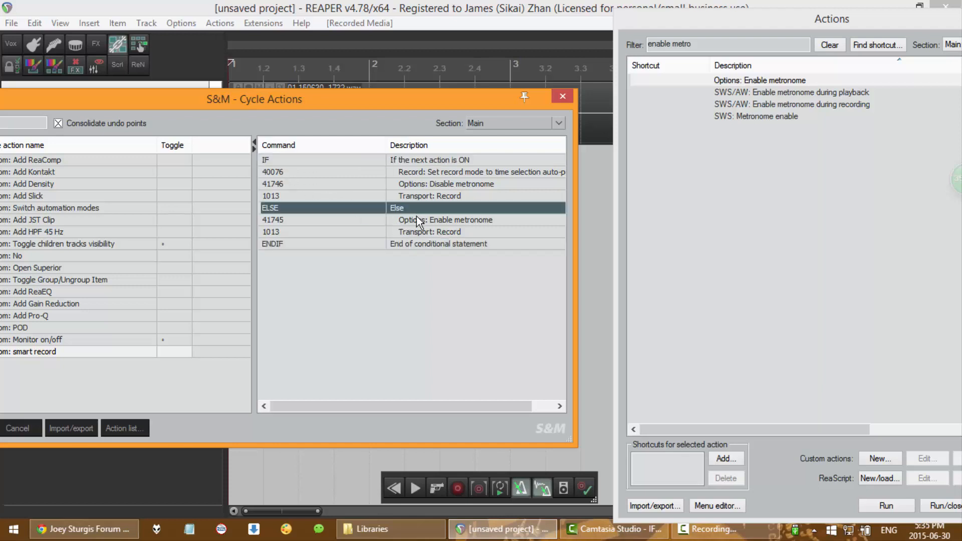
mouse_move(427, 187)
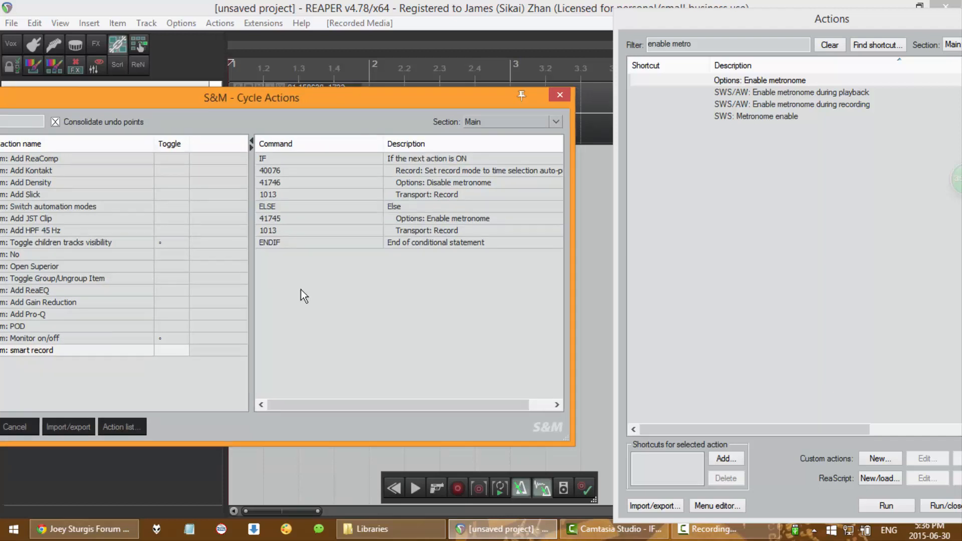
mouse_move(364, 265)
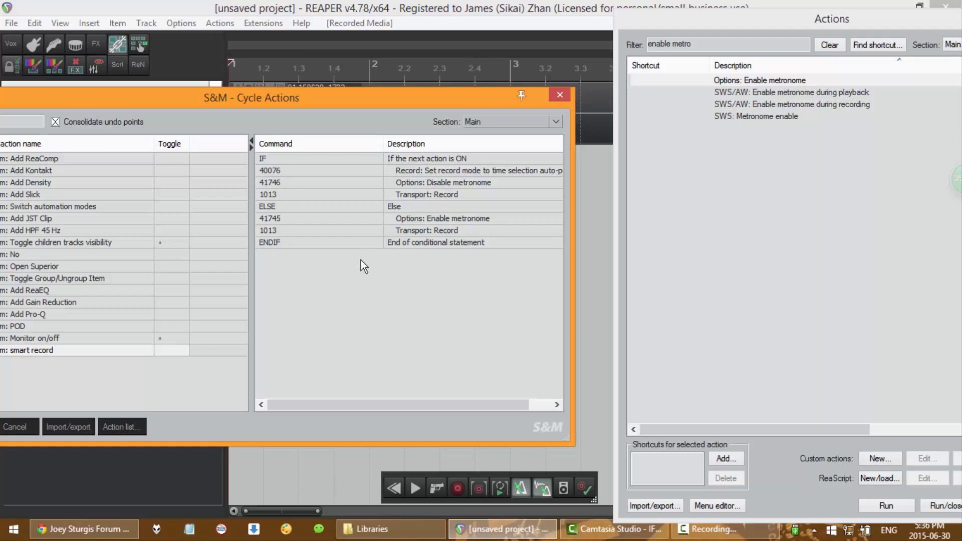
mouse_move(357, 279)
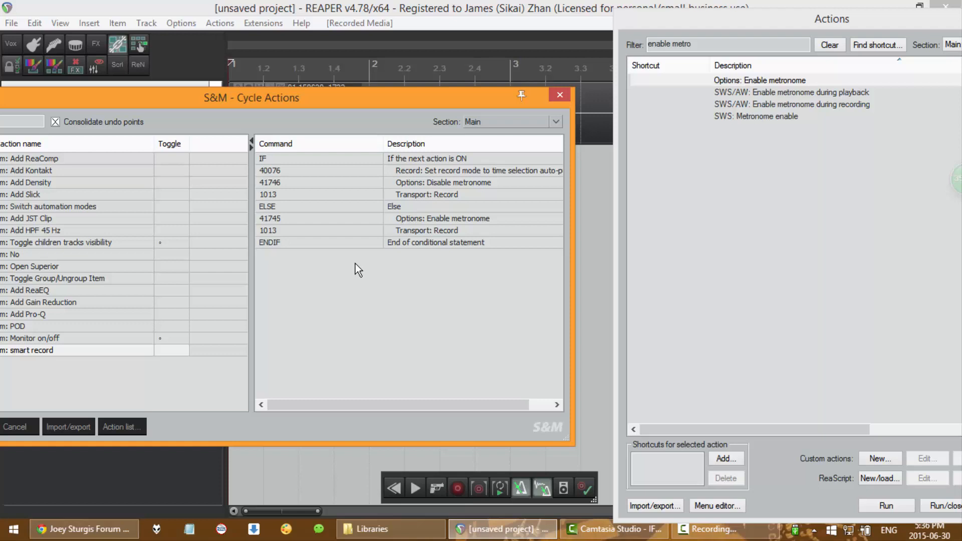
Step: Show the Add statement list of IF, IF NOT, ELSE, ENDIF for smart record
right_click(359, 269)
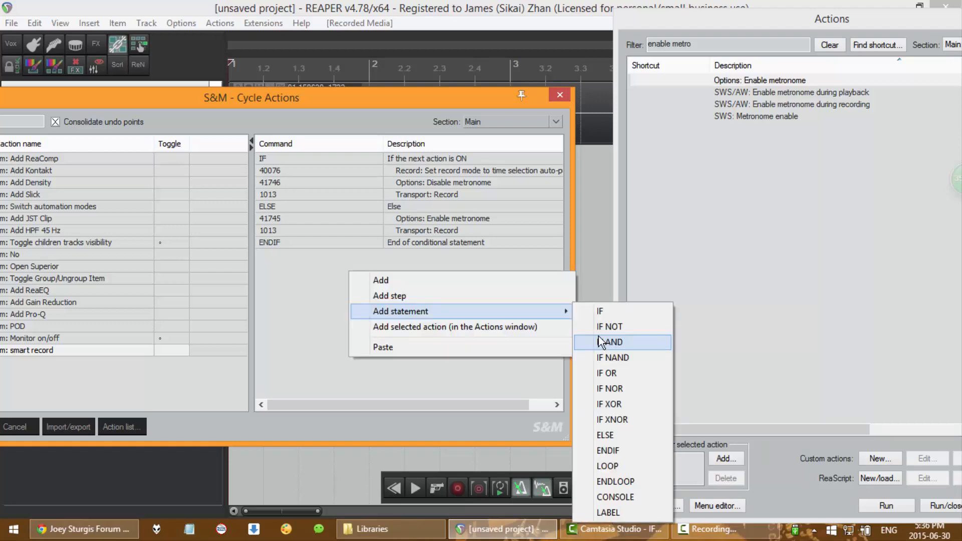